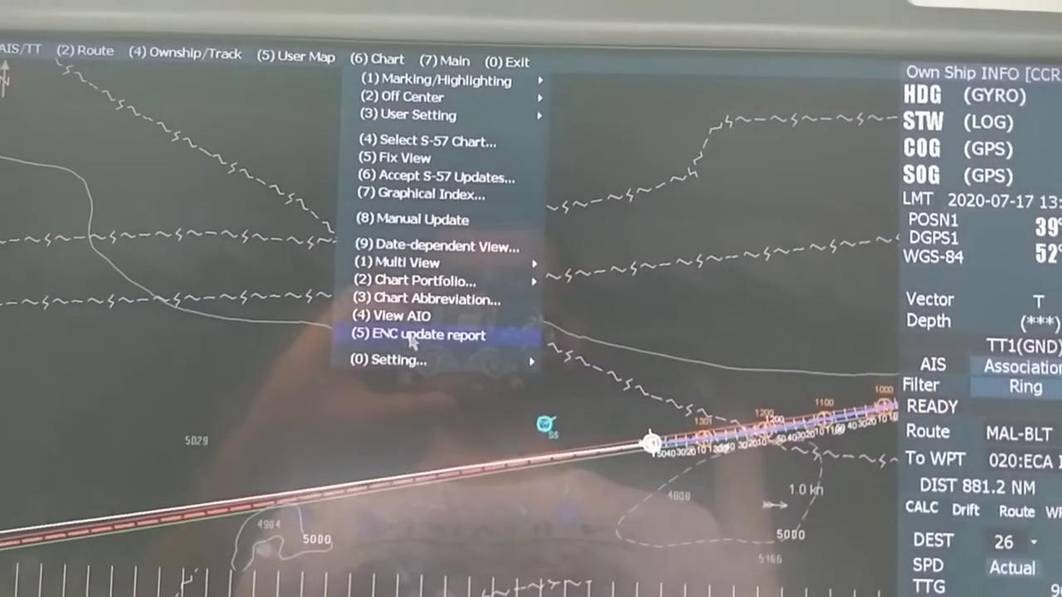
# Bring up the Chart Portfolio window from the Chart menu
pyautogui.click(425, 335)
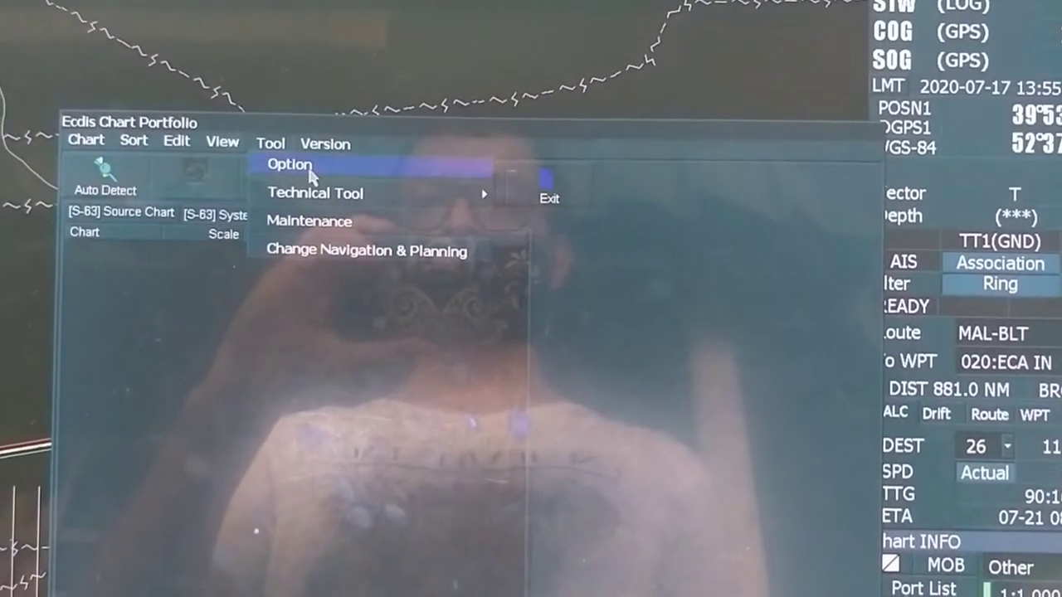
# Begin a cell permit import from the S-63/AVCS options, reaching the file chooser
pyautogui.click(288, 164)
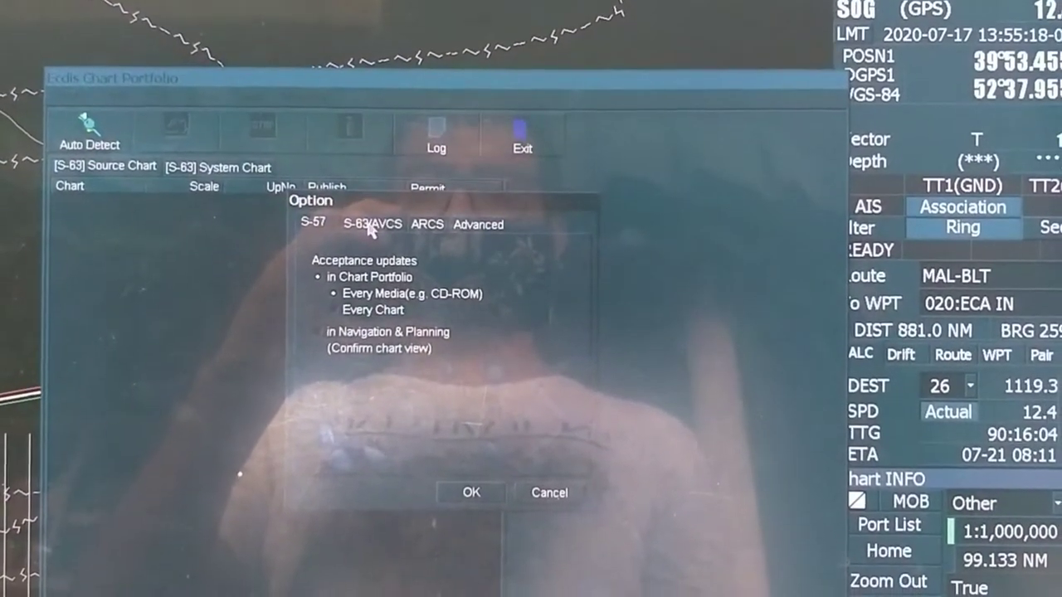
pyautogui.click(371, 224)
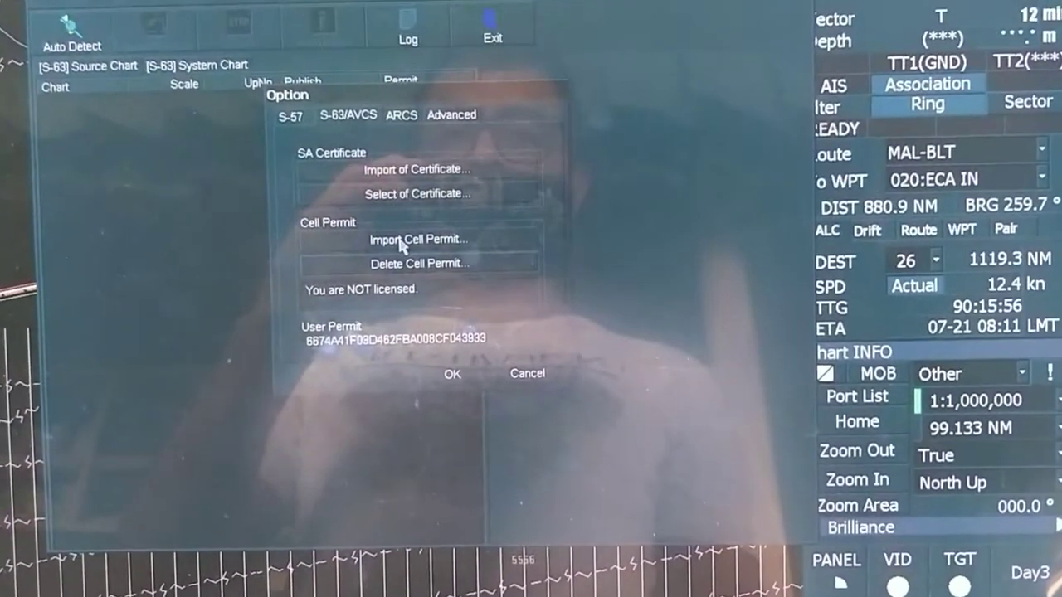
pyautogui.click(416, 239)
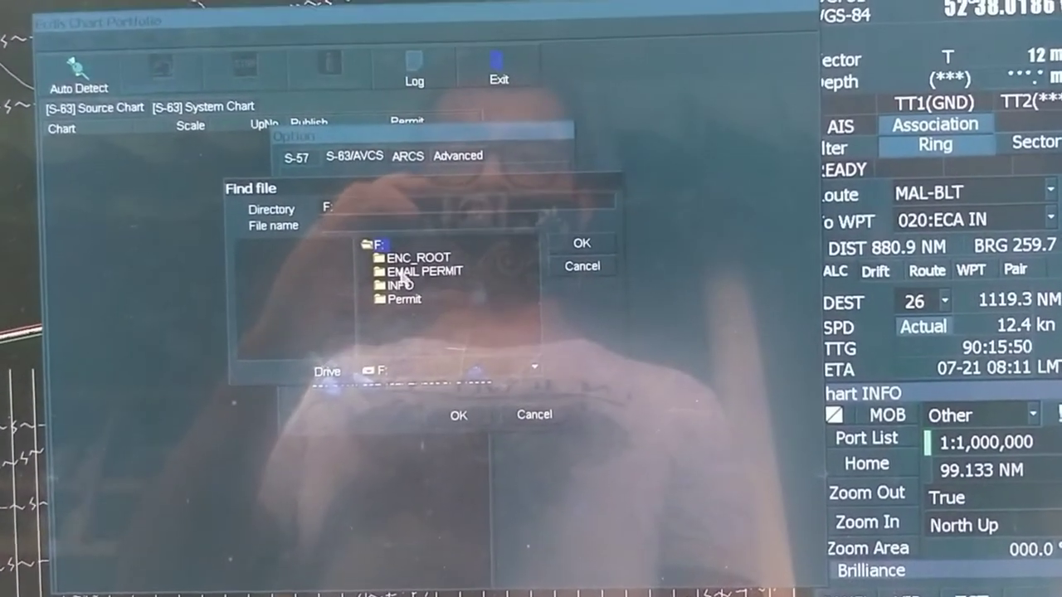
# Browse into the EMAIL PERMIT folder and its subfolder holding the permit file
pyautogui.doubleClick(415, 273)
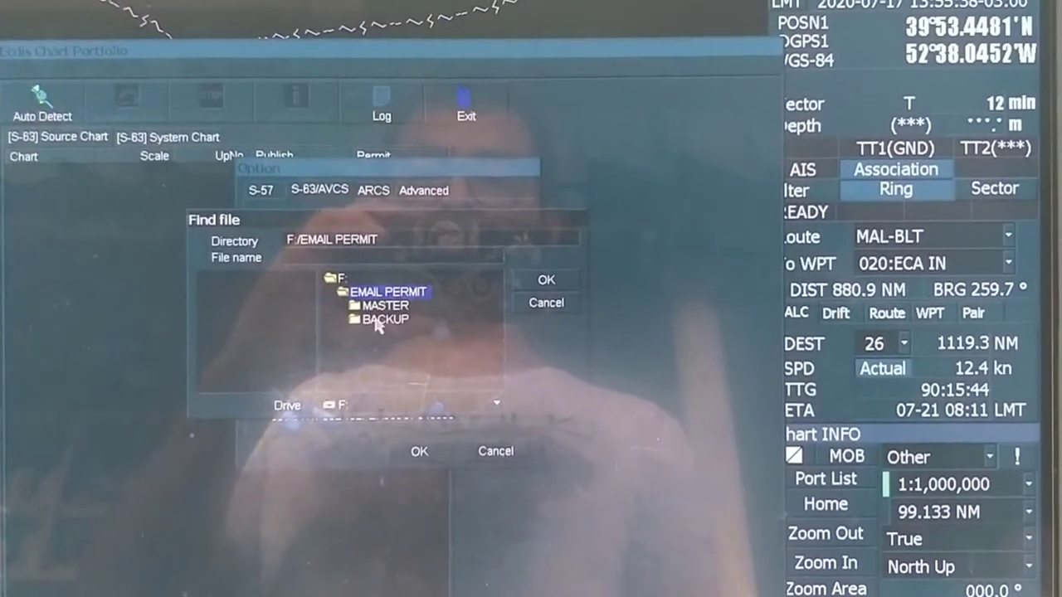
pyautogui.doubleClick(379, 319)
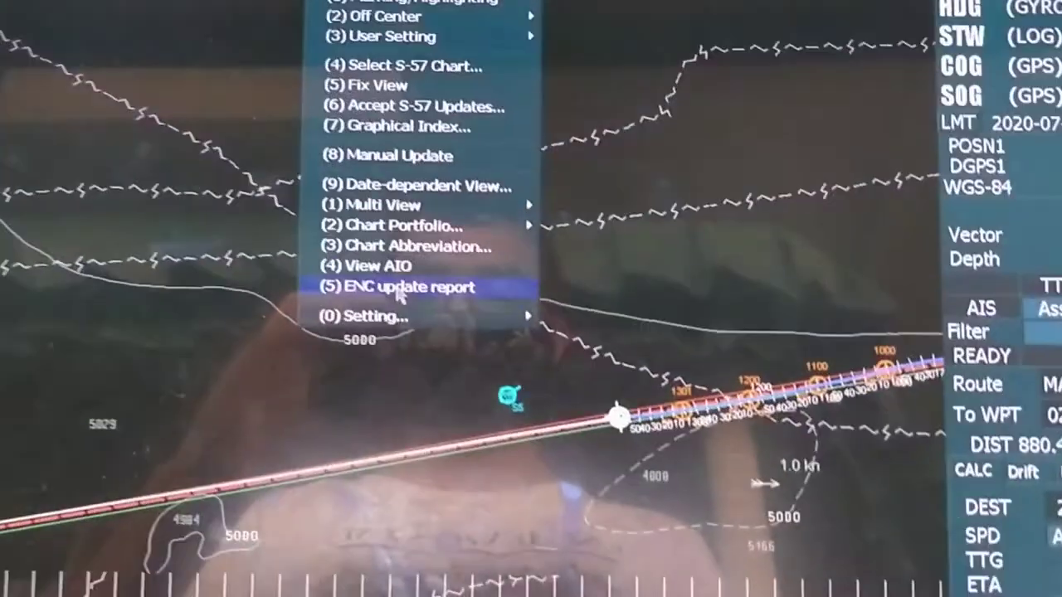
# Display the ENC update report with reference date 2020-07-17, week 29/2020
pyautogui.click(403, 287)
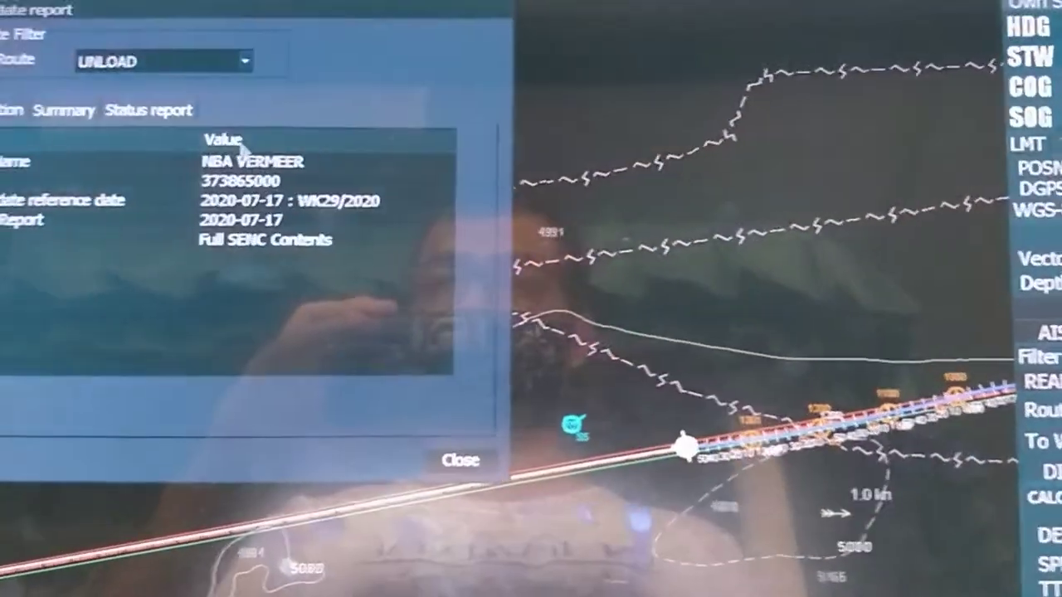